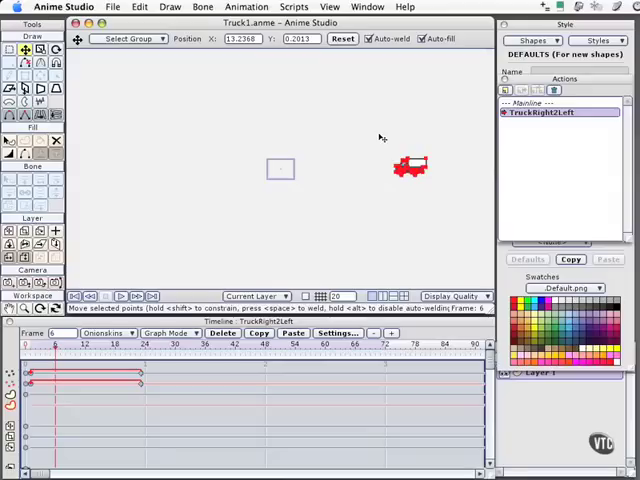
mouse_move(400, 28)
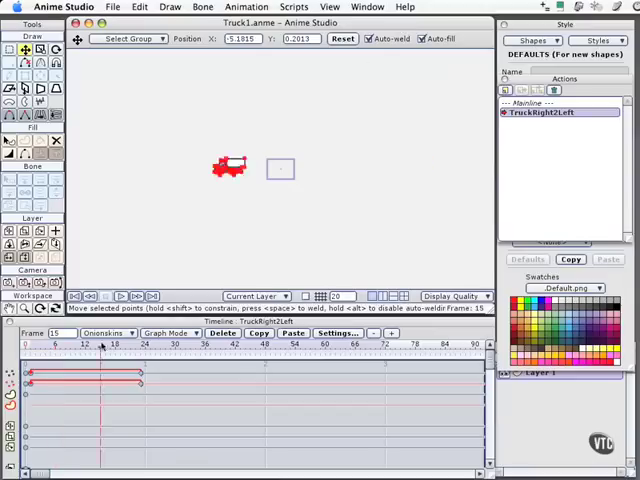
Scrub the truck frames, then export as Truck1.mov in 10 Frog with Sorenson Video 3.
click(230, 343)
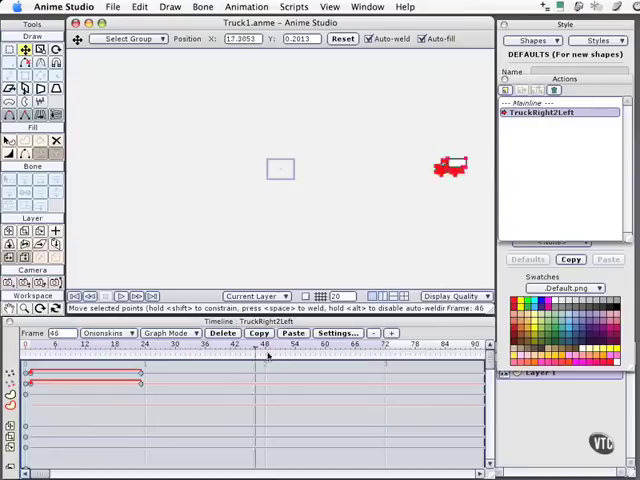
drag(268, 352, 217, 352)
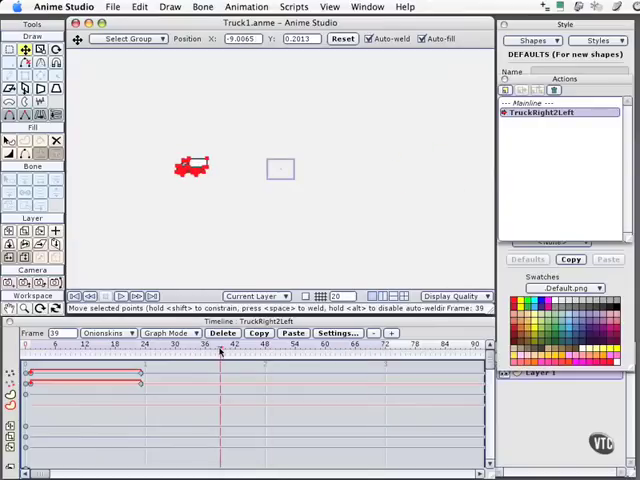
mouse_move(328, 350)
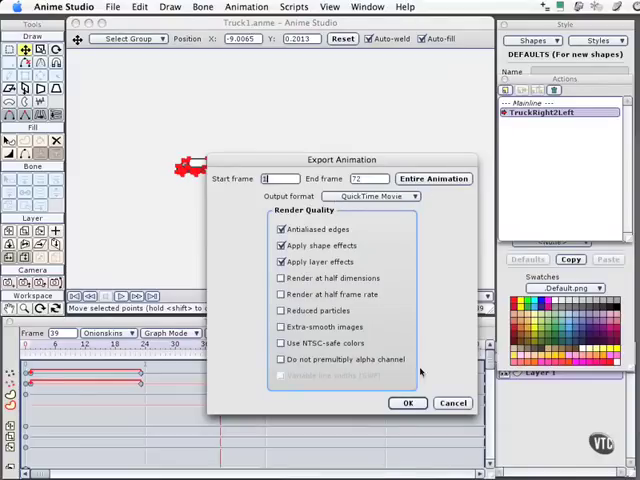
click(408, 402)
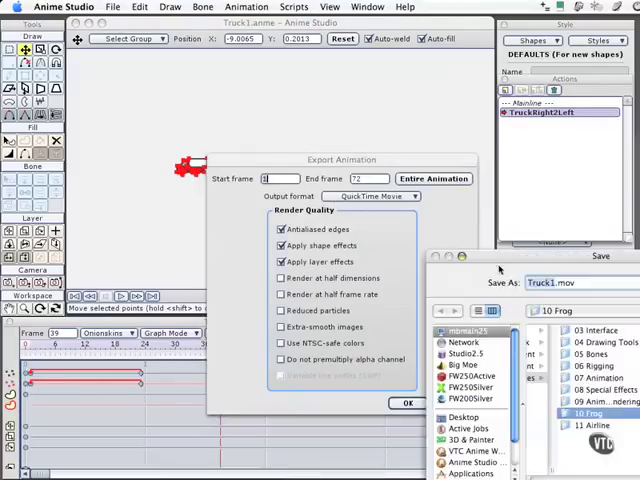
click(407, 403)
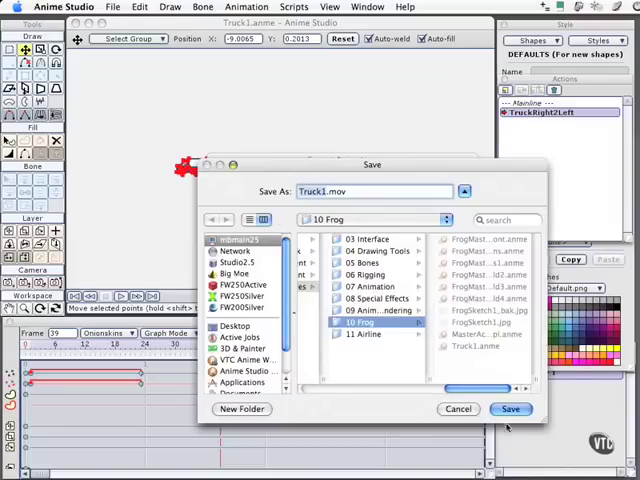
click(511, 409)
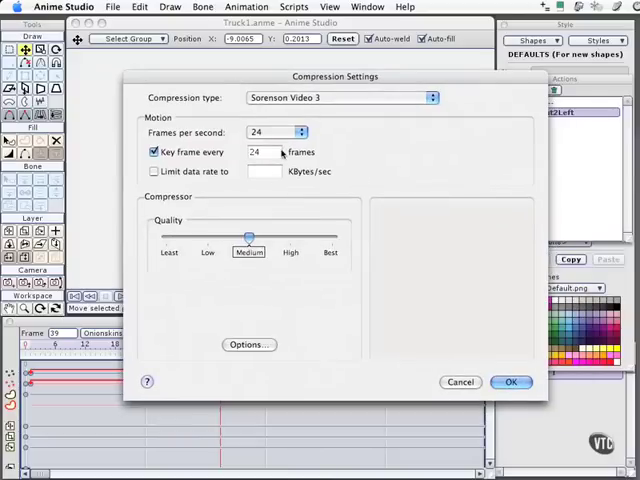
click(511, 381)
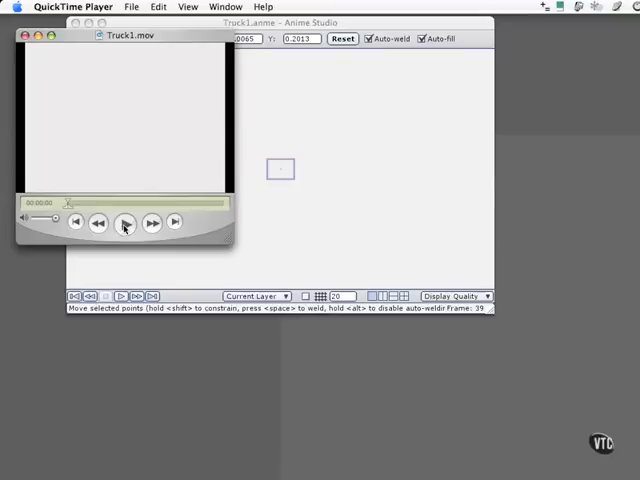
Play Truck1.mov in QuickTime Player, then bring Anime Studio back to the front.
click(124, 222)
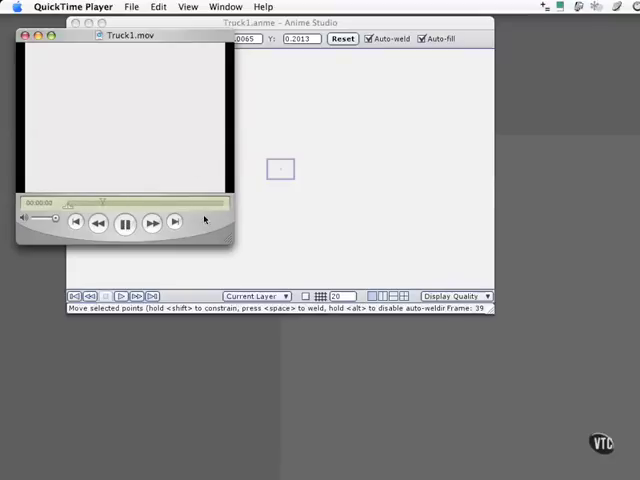
click(22, 35)
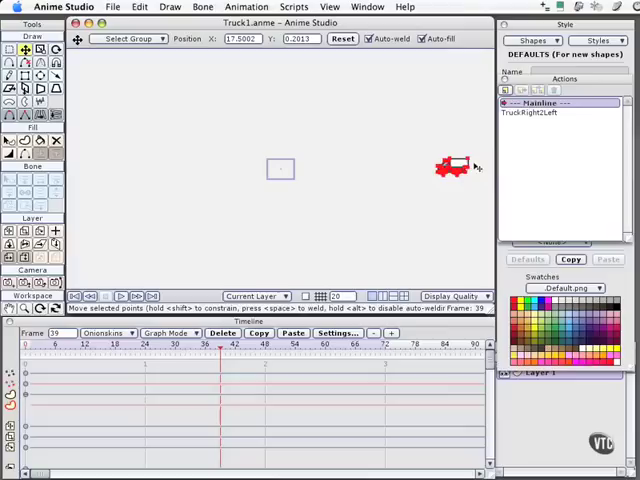
mouse_move(190, 354)
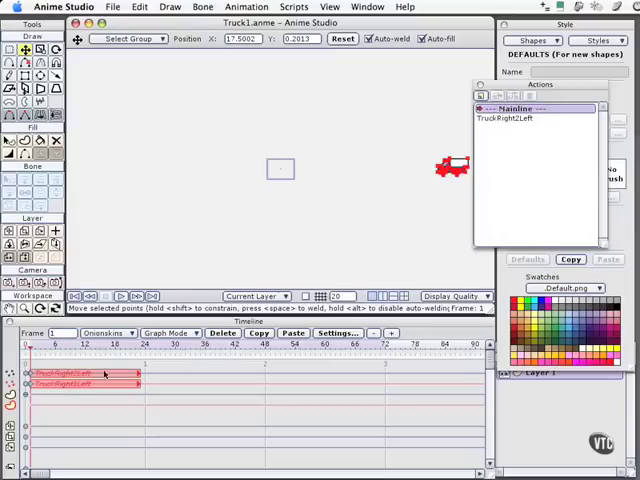
mouse_move(391, 239)
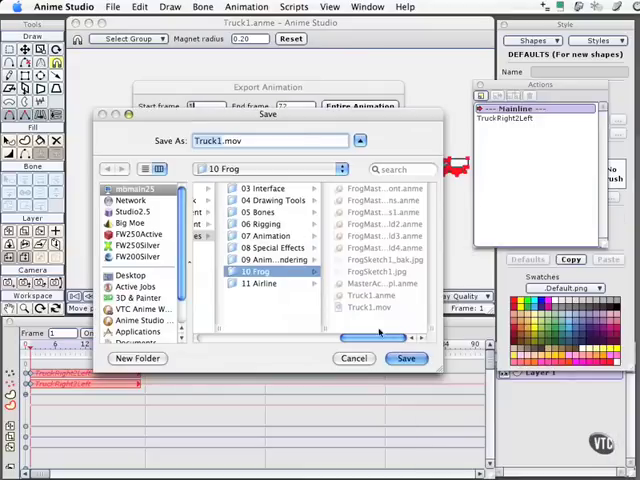
Save the new export under the same name Truck1.mov, overwriting the existing file.
click(406, 358)
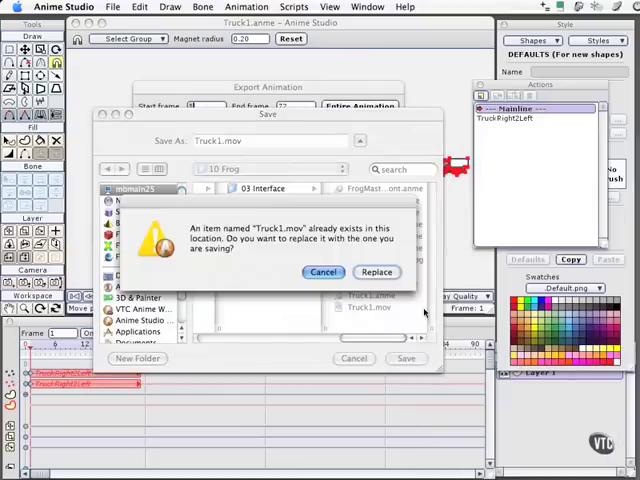
click(377, 272)
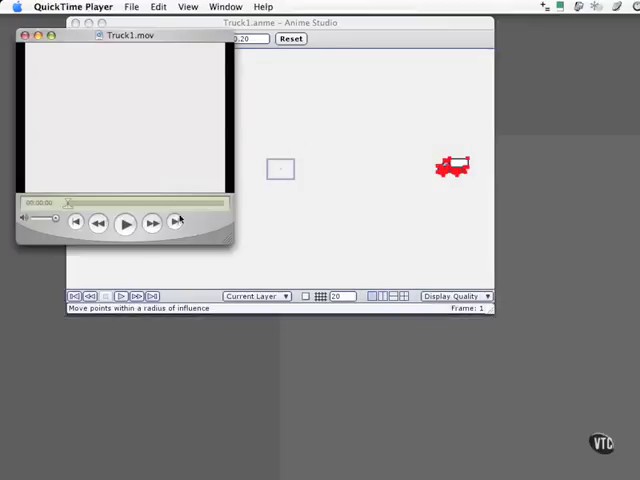
Watch the re-exported Truck1.mov play through, then close its QuickTime window.
click(125, 222)
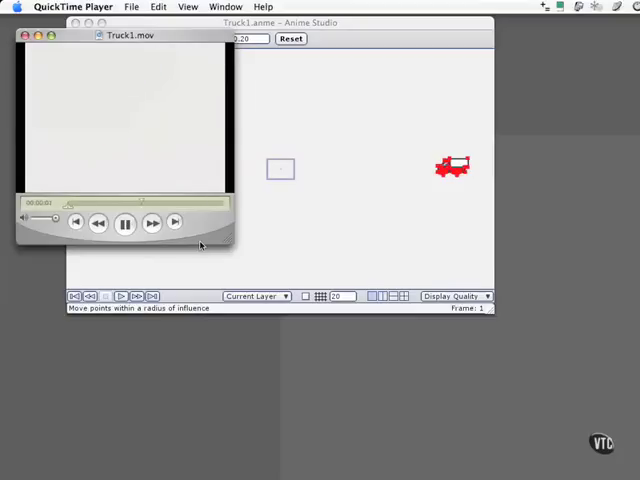
click(125, 222)
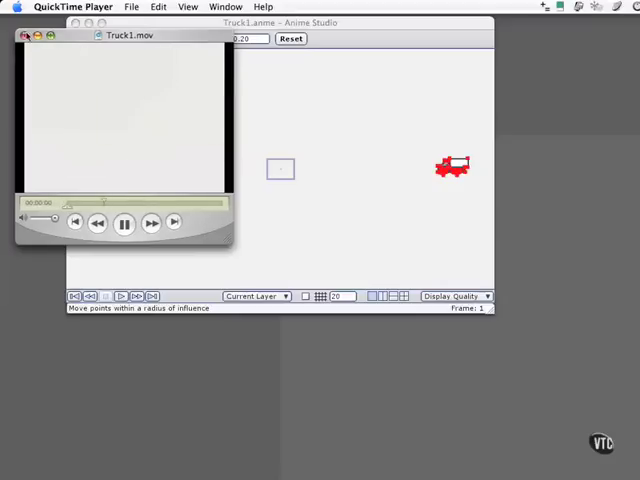
click(25, 35)
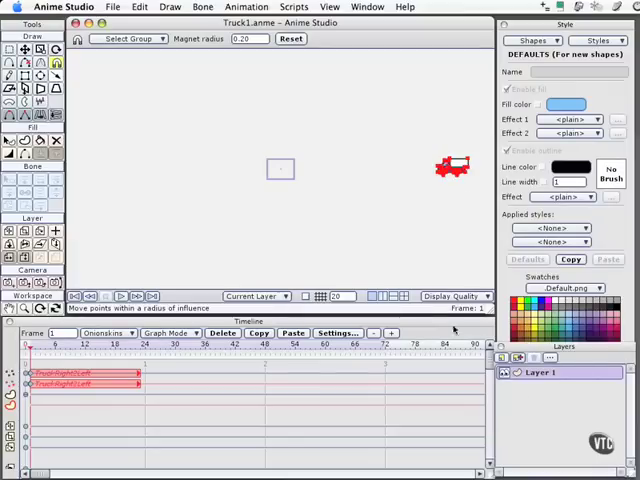
mouse_move(385, 52)
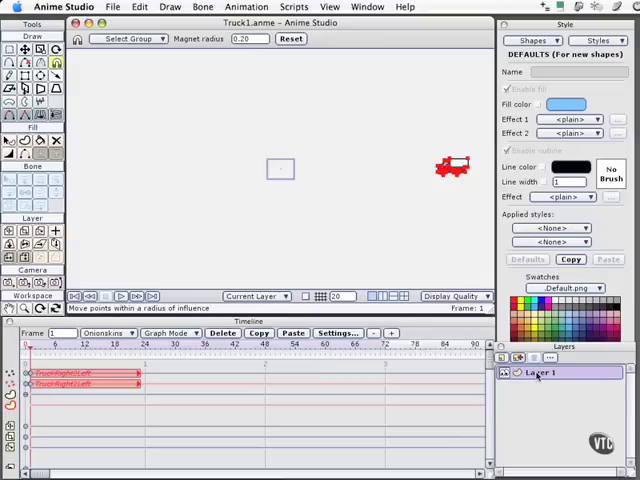
Enable Layer 1 motion blur: 5 frames, skip 1, opacity 30 to 5, radius 4.
double_click(540, 372)
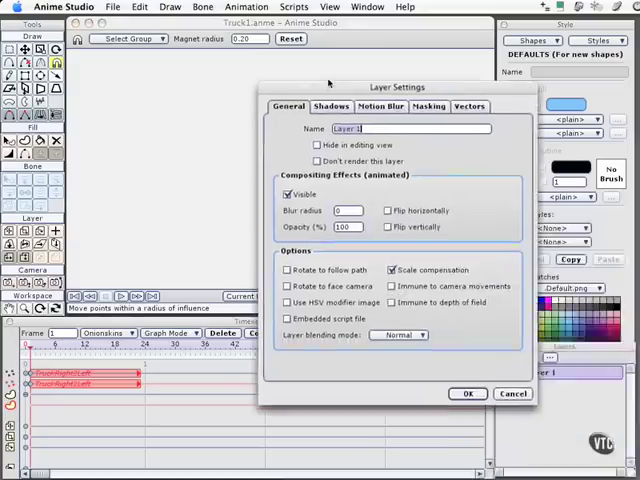
click(374, 102)
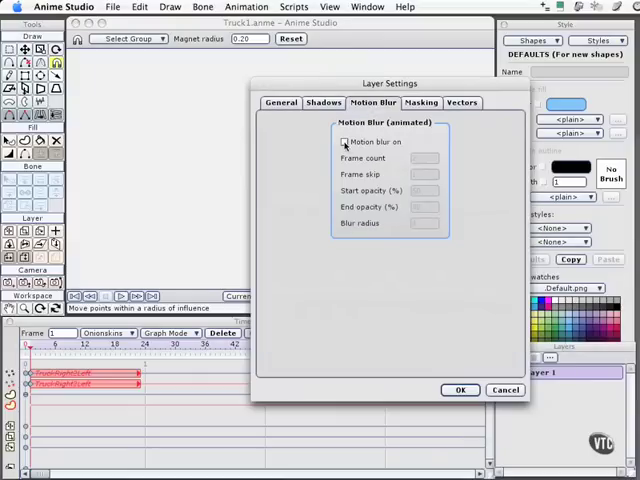
click(345, 142)
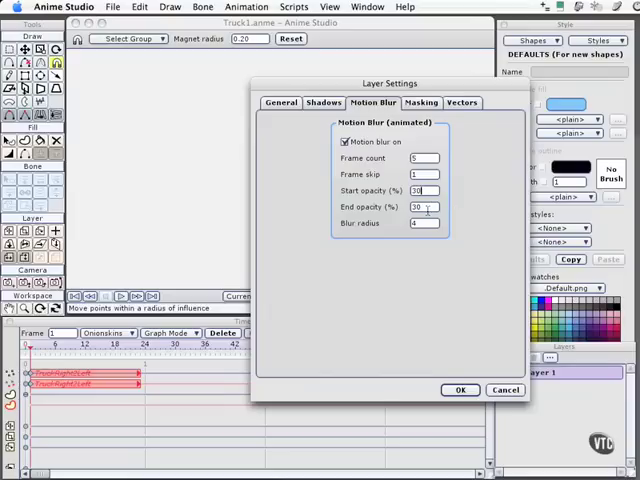
click(420, 206)
text(5)
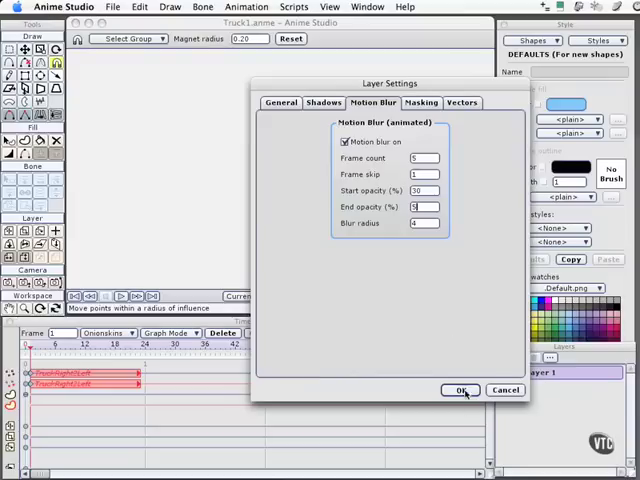
click(460, 390)
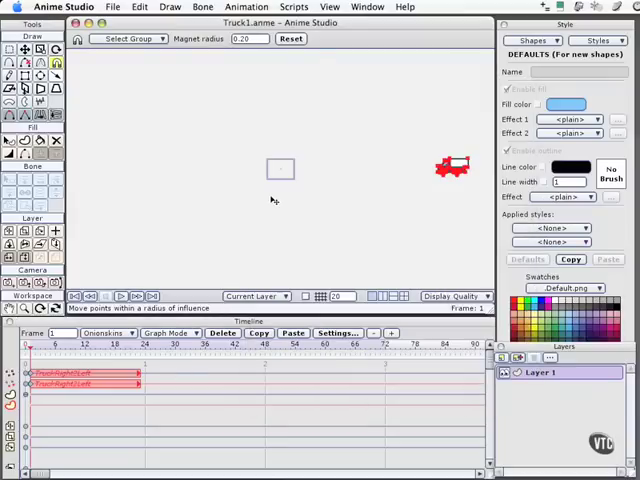
mouse_move(357, 208)
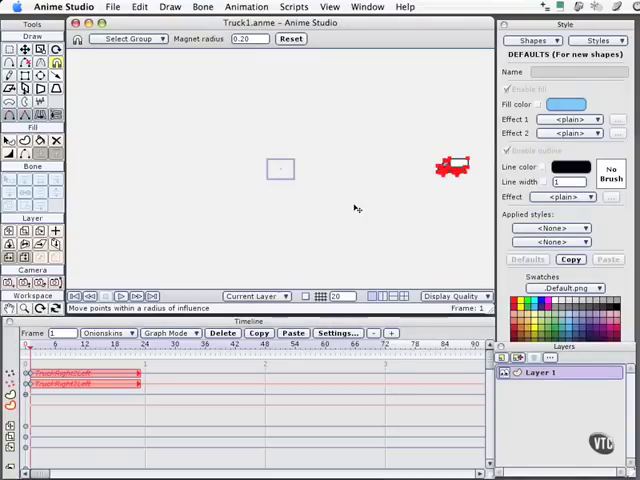
Render frame 13 to inspect the truck's faded motion-blur trail.
click(44, 344)
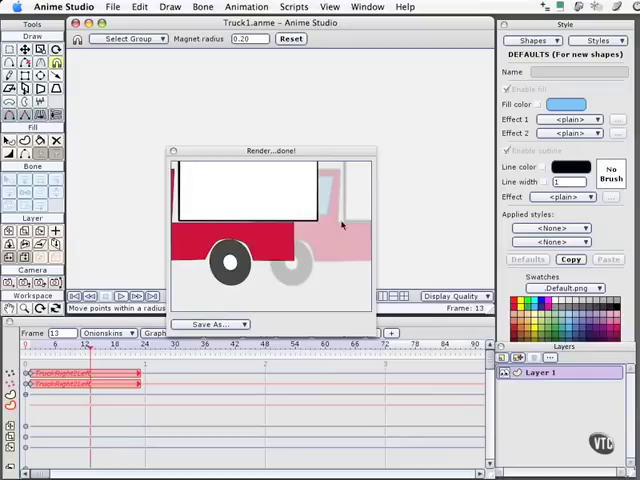
mouse_move(312, 233)
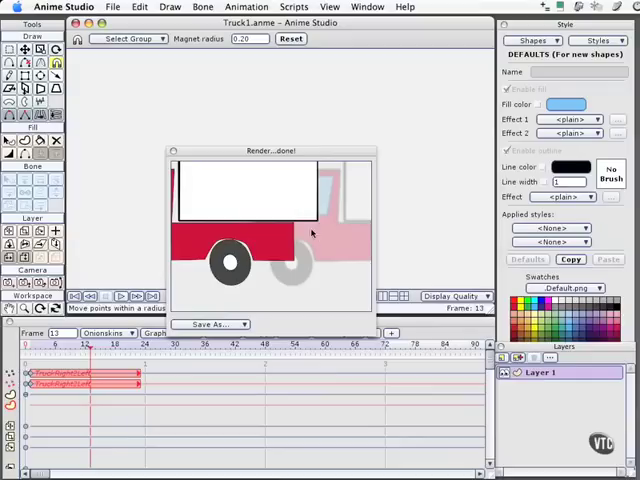
mouse_move(183, 160)
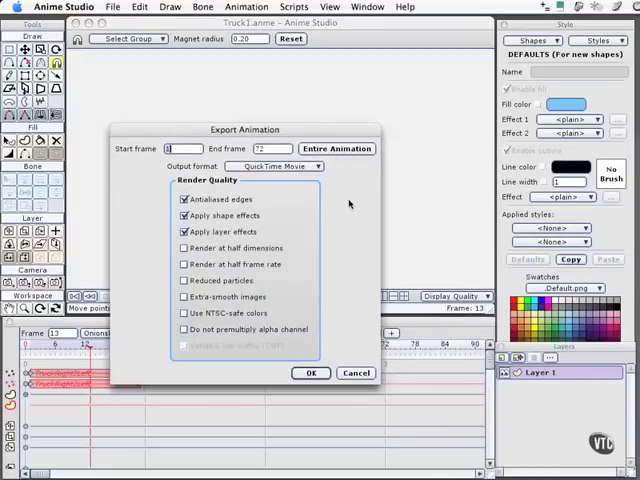
Export all frames of the motion-blurred animation as Truck2.mov in 10 Frog.
click(311, 372)
text(Truck2.mov)
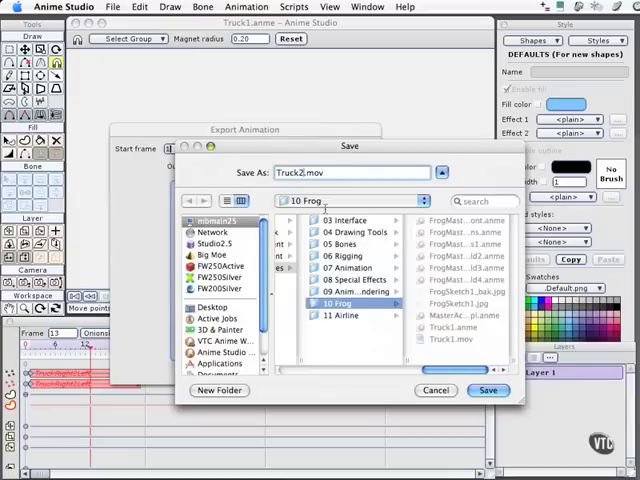
click(489, 390)
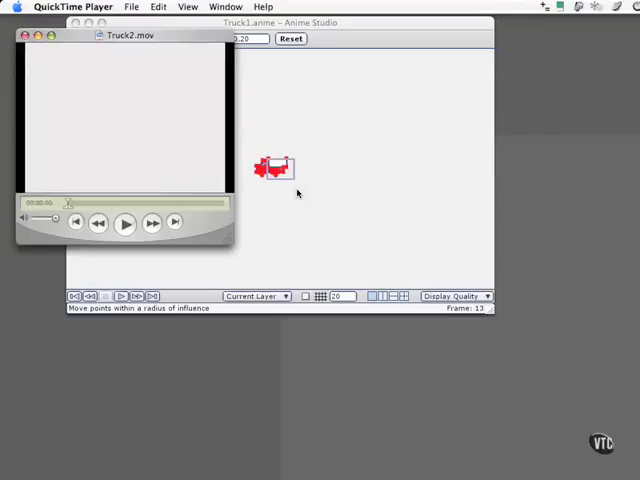
mouse_move(288, 194)
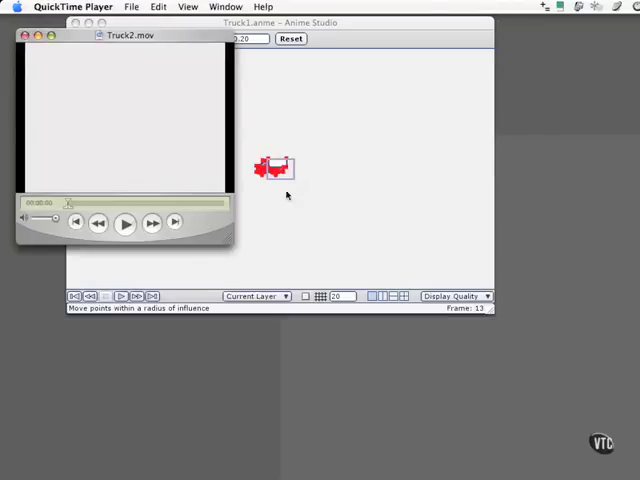
Start Truck2.mov playing to view the motion-blurred truck animation.
click(124, 223)
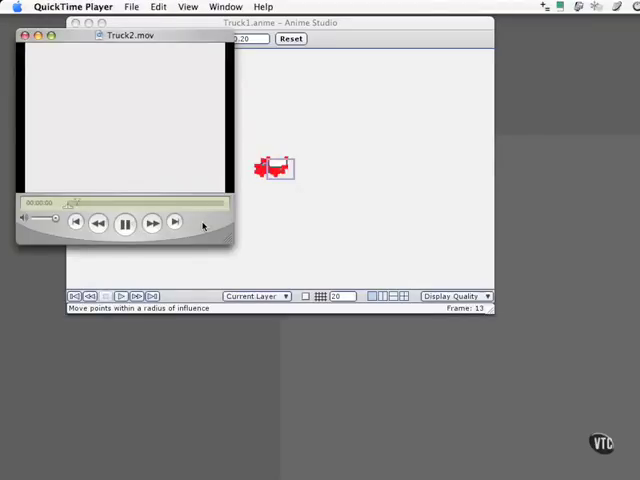